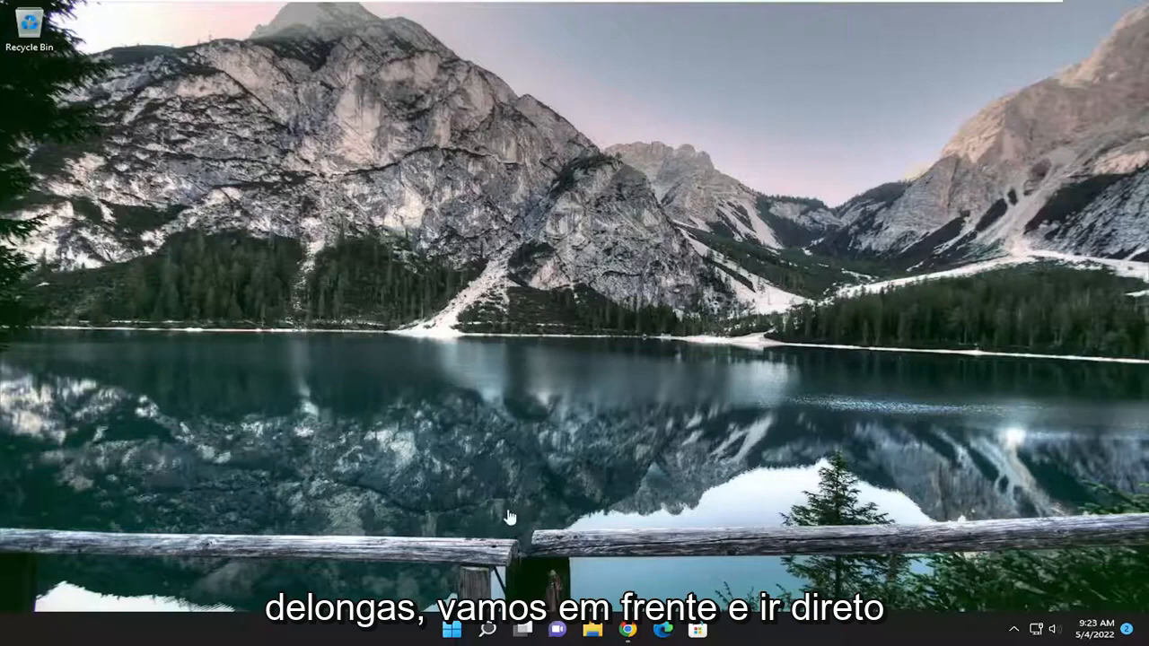
Step: Search for 'control panel', open Control Panel, and go into its Sound settings
click(487, 628)
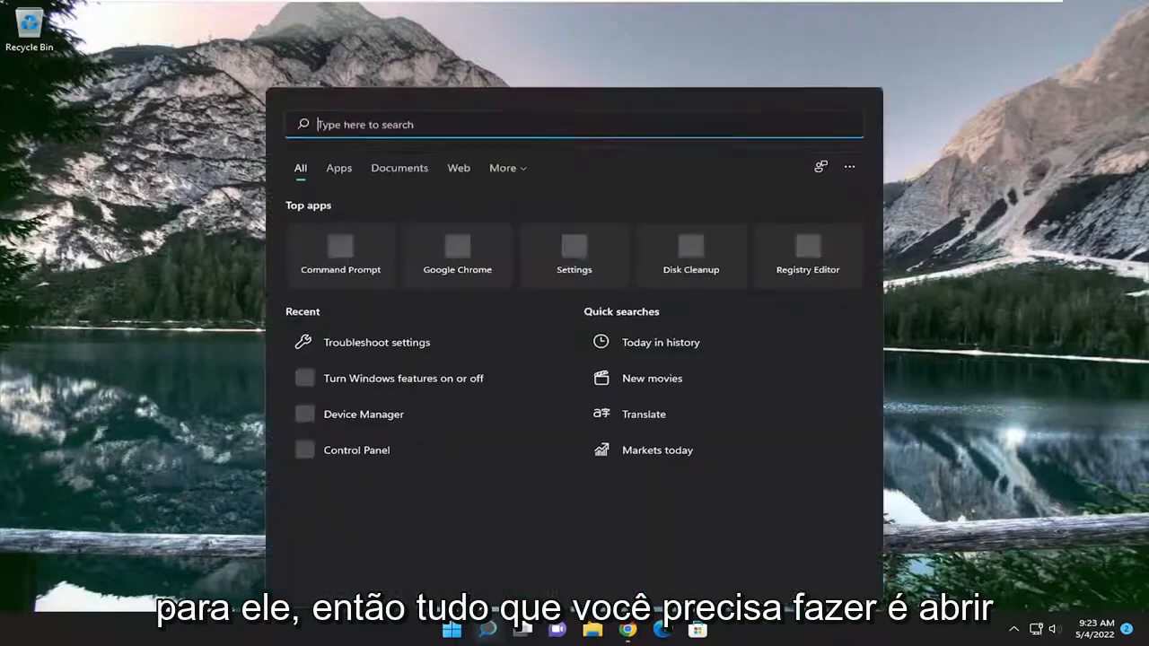
text(control panel)
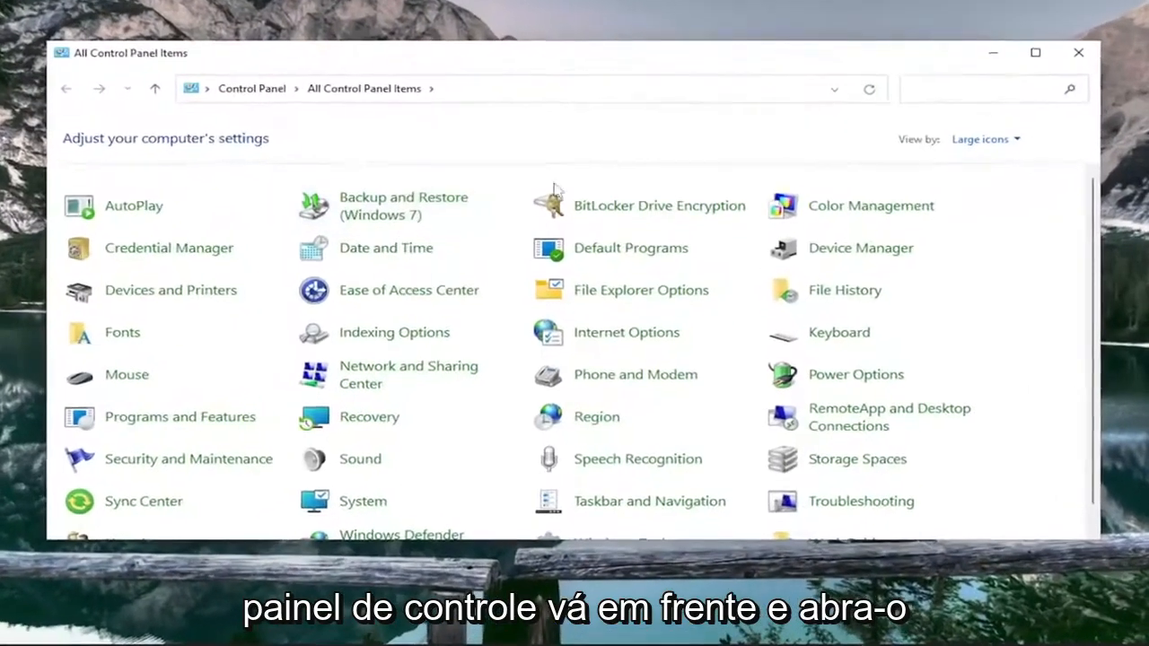
click(986, 139)
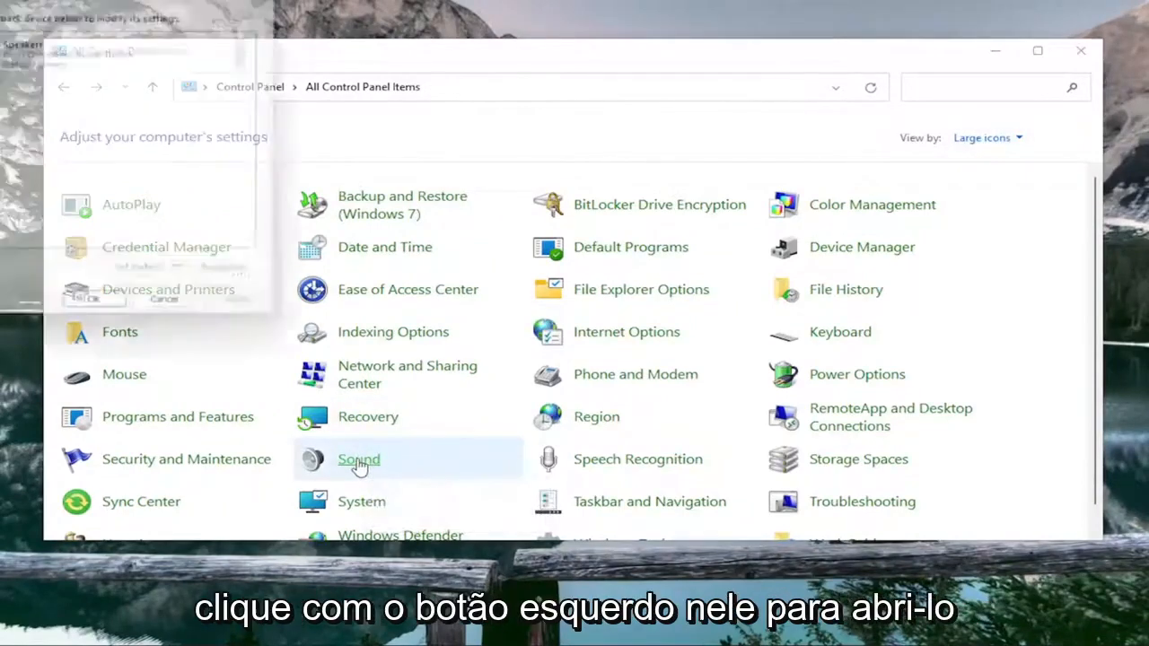
click(358, 459)
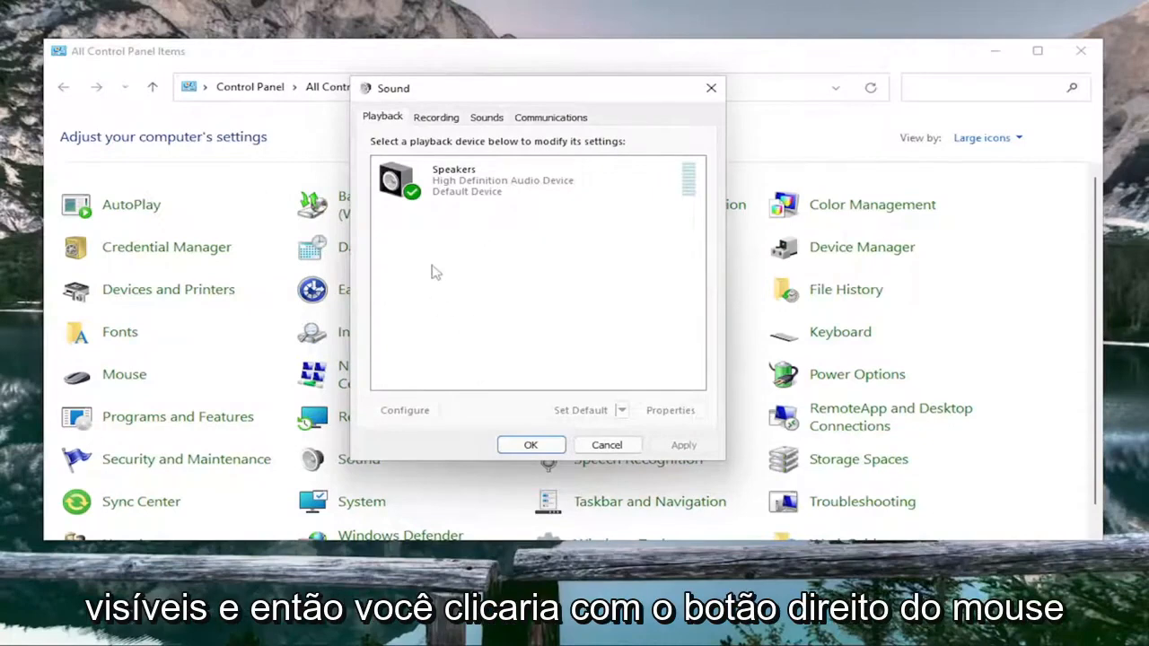
mouse_move(476, 256)
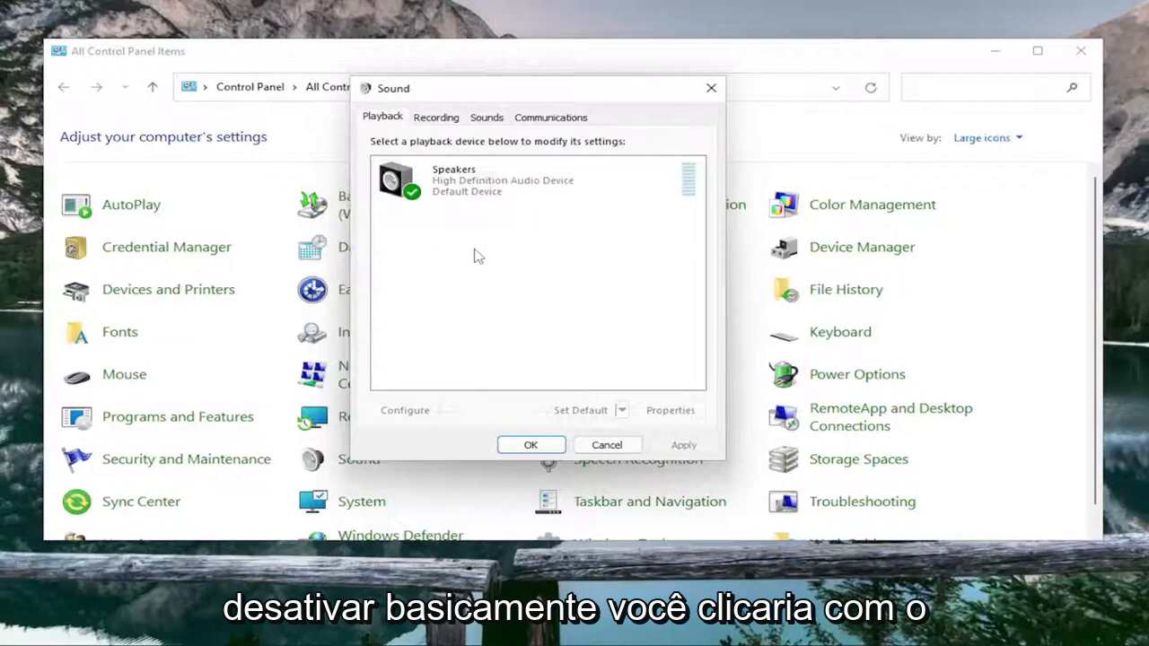
Step: Disable Speakers on the Playback tab so their status reads Disabled
right_click(448, 180)
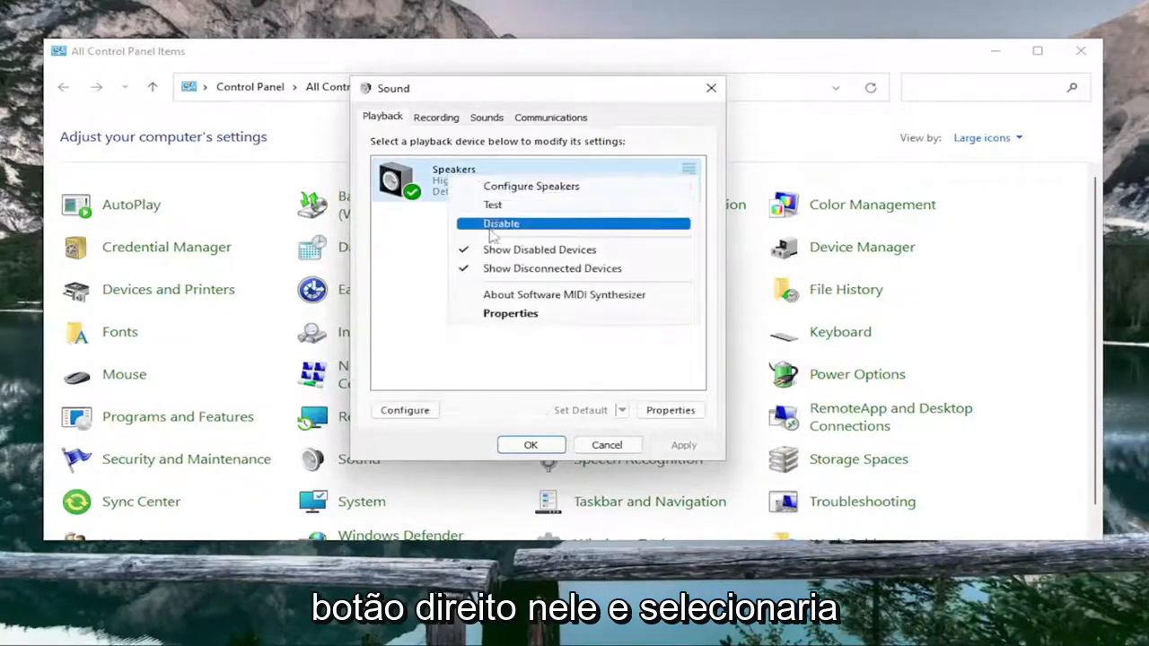
click(501, 223)
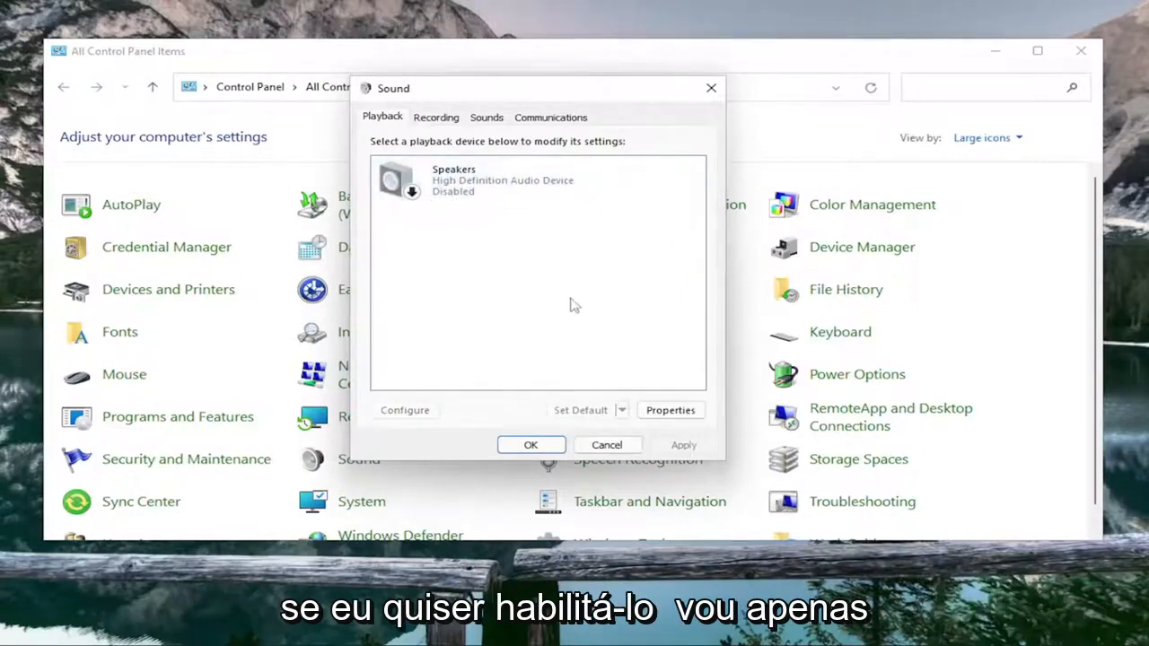
Step: Enable the disabled Speakers so they are listed as the Default Device again
right_click(466, 180)
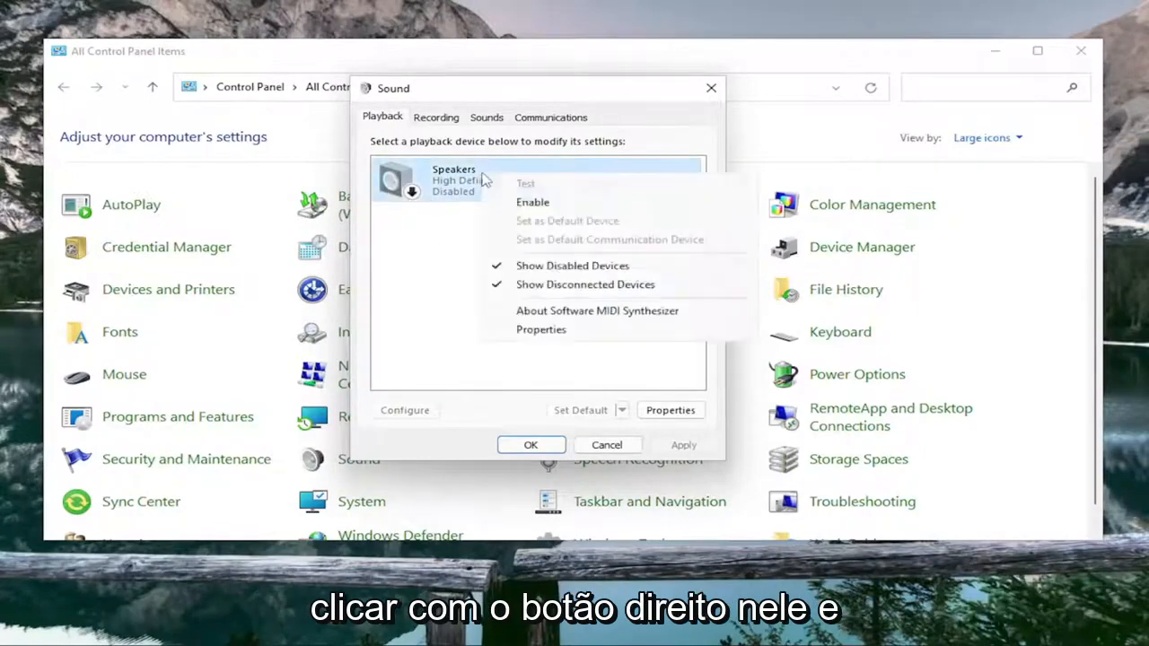
click(532, 202)
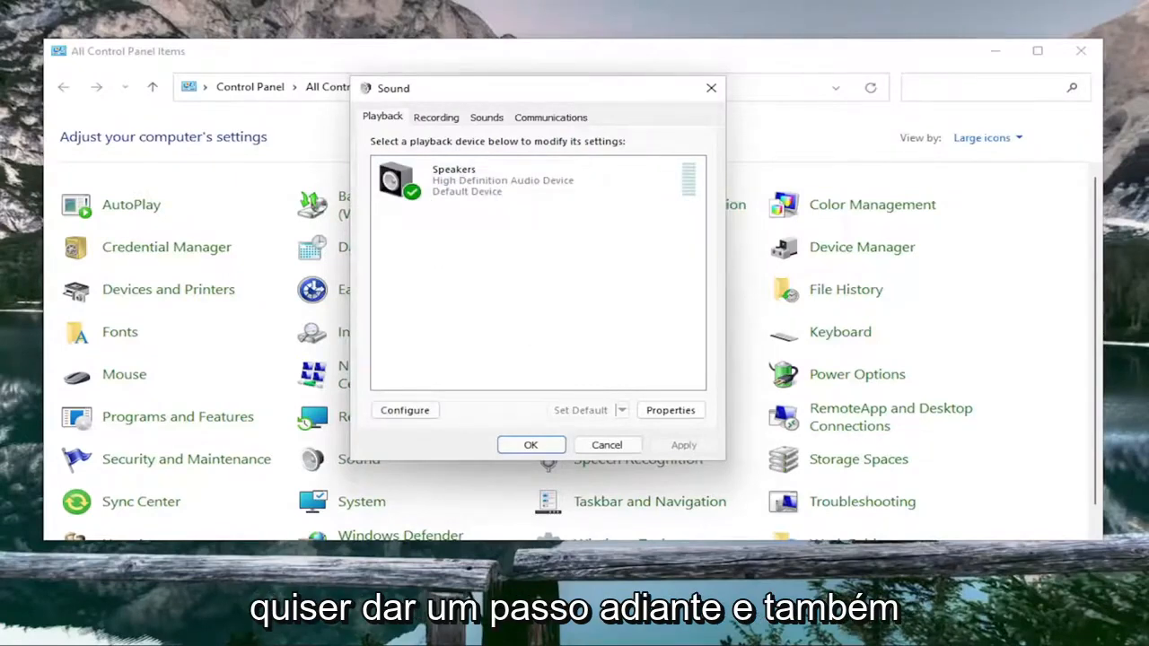
Step: Start Configure Speakers, cancel Speaker Setup, and close the Control Panel window
right_click(449, 180)
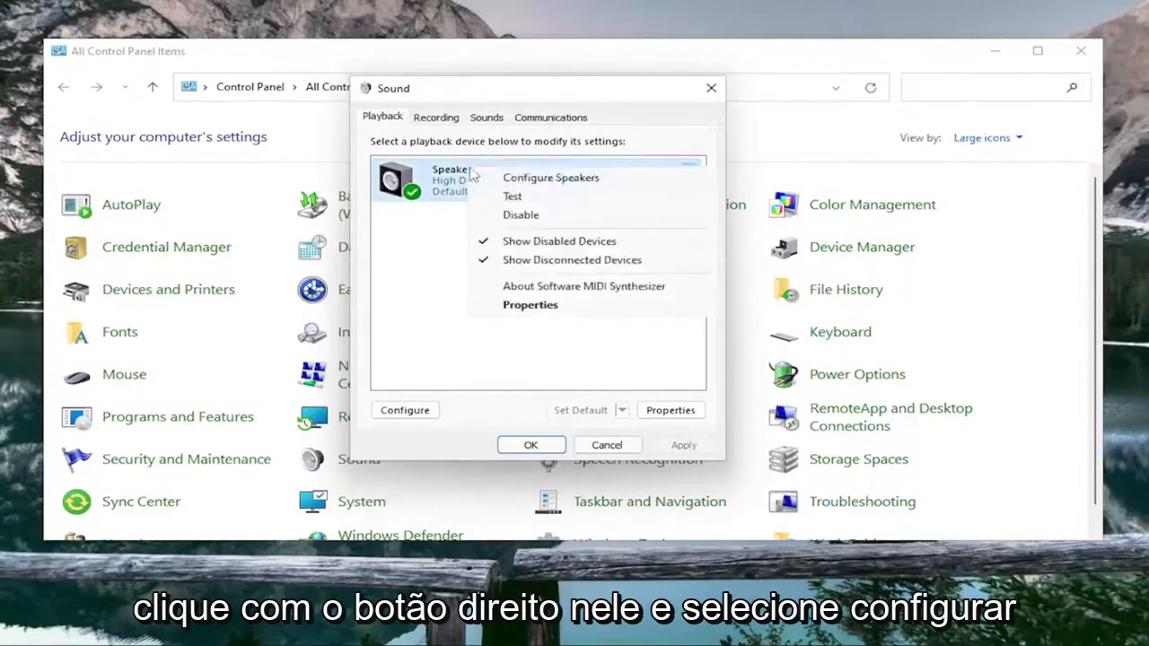
click(550, 177)
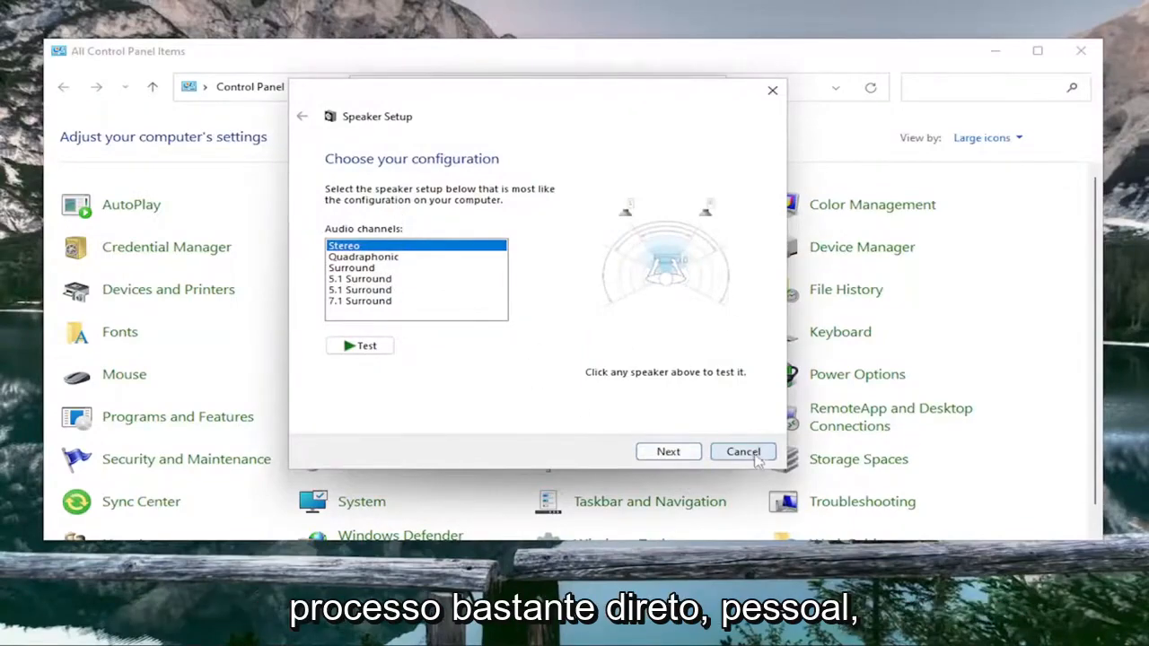
click(743, 451)
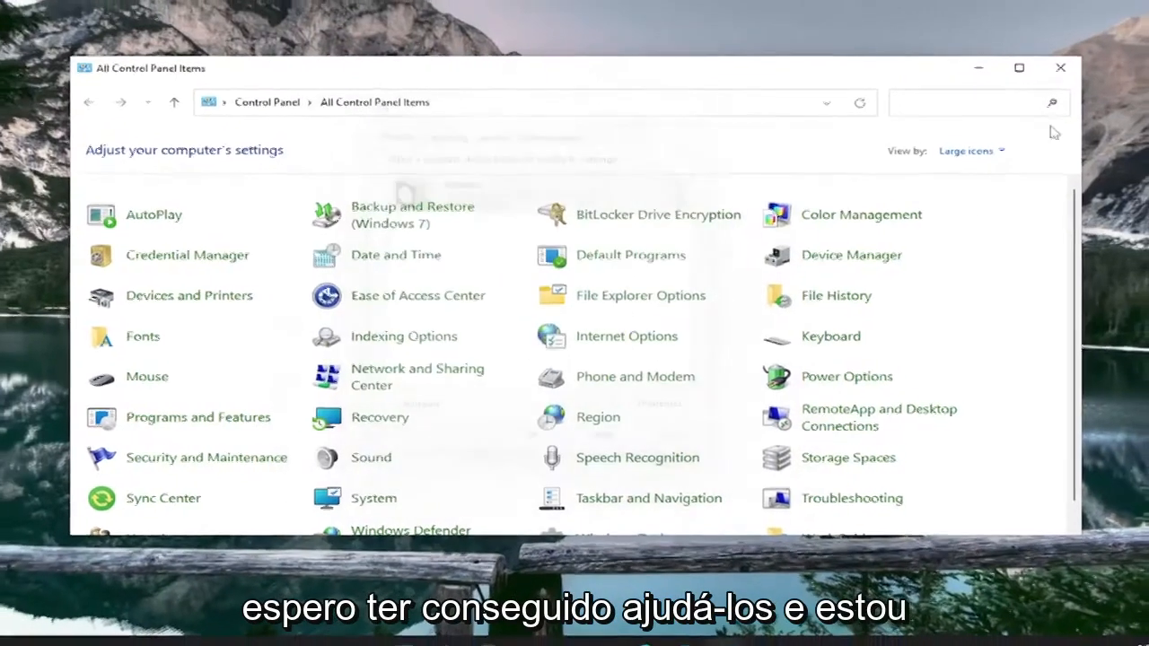
click(1060, 67)
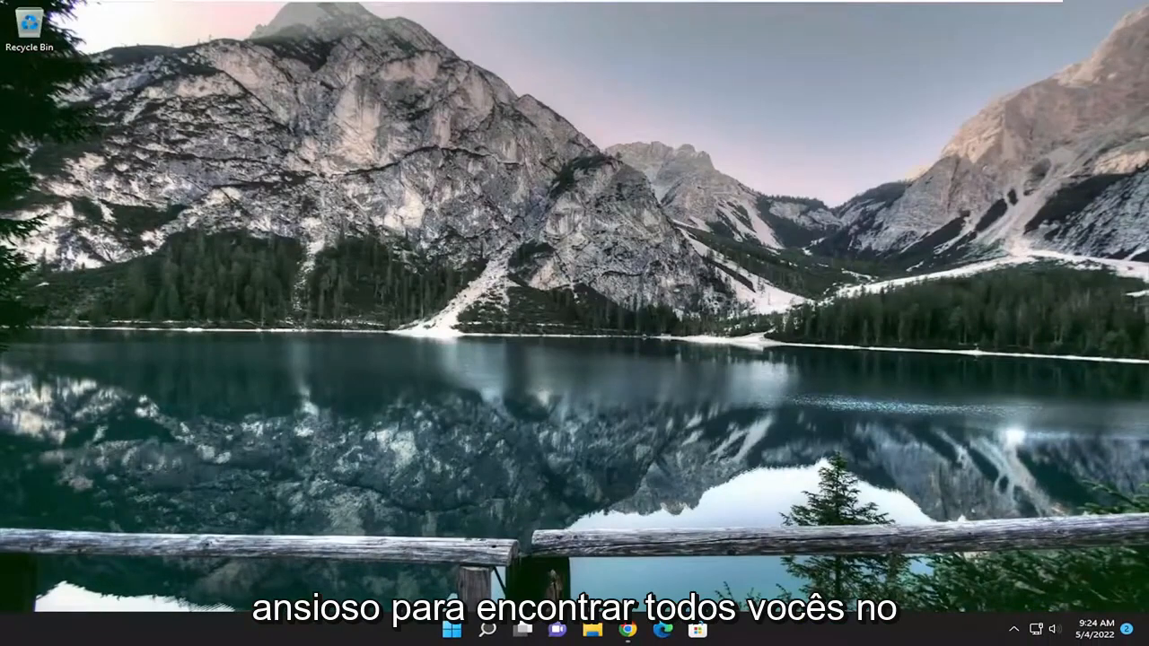